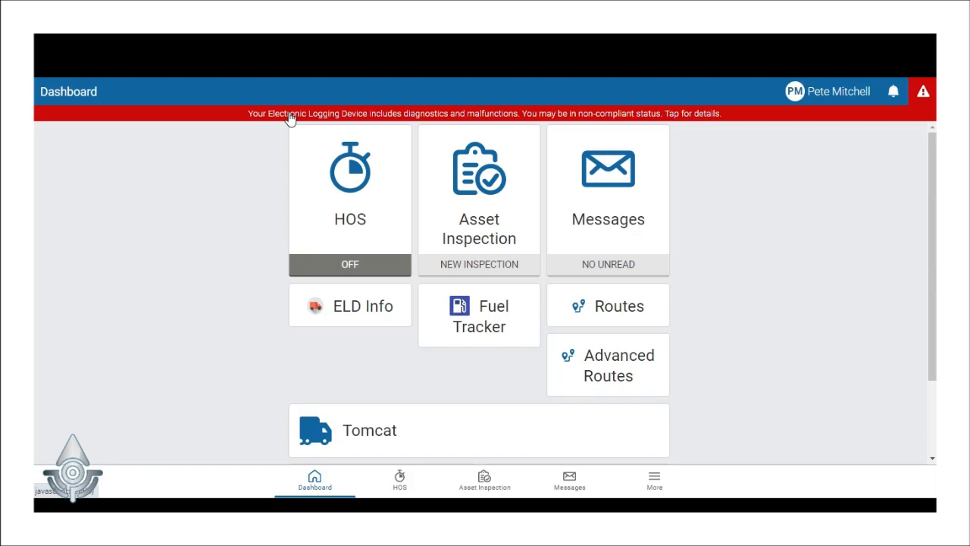
Open Malfunction notifications from the red non-compliance banner on the Dashboard
left_click(484, 113)
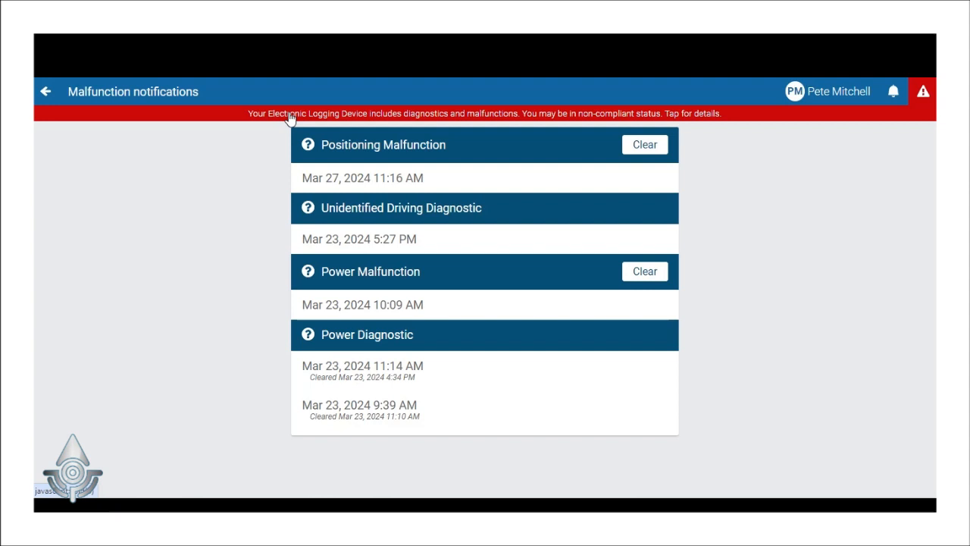
mouse_move(431, 153)
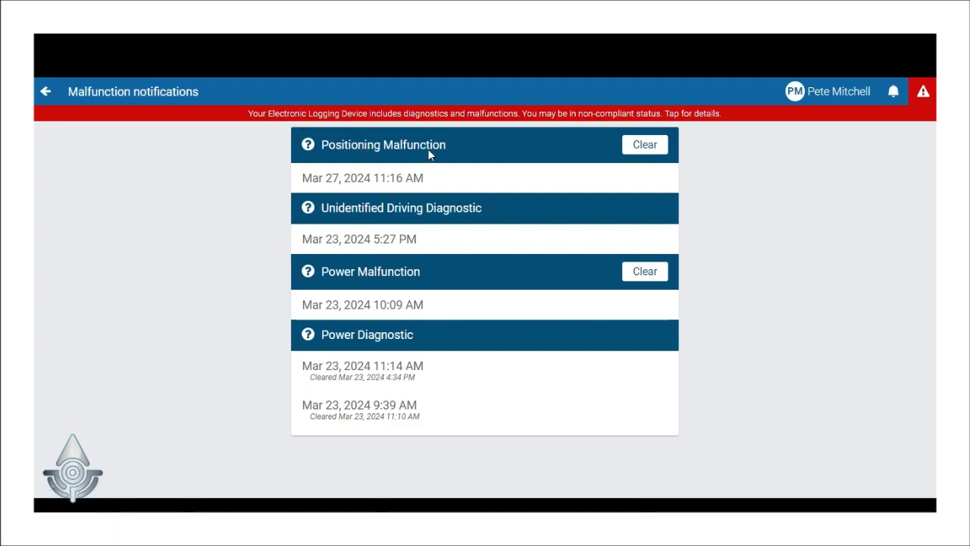
mouse_move(408, 220)
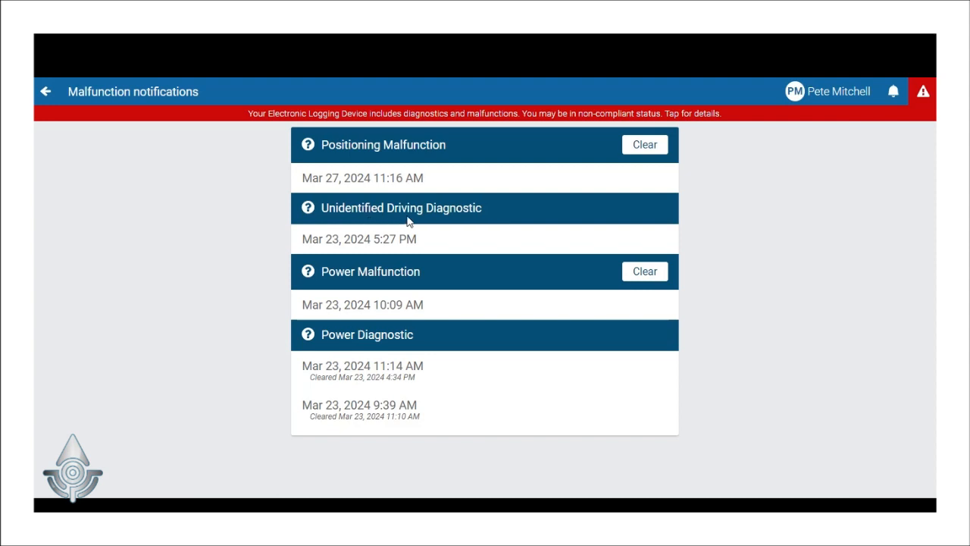
mouse_move(372, 260)
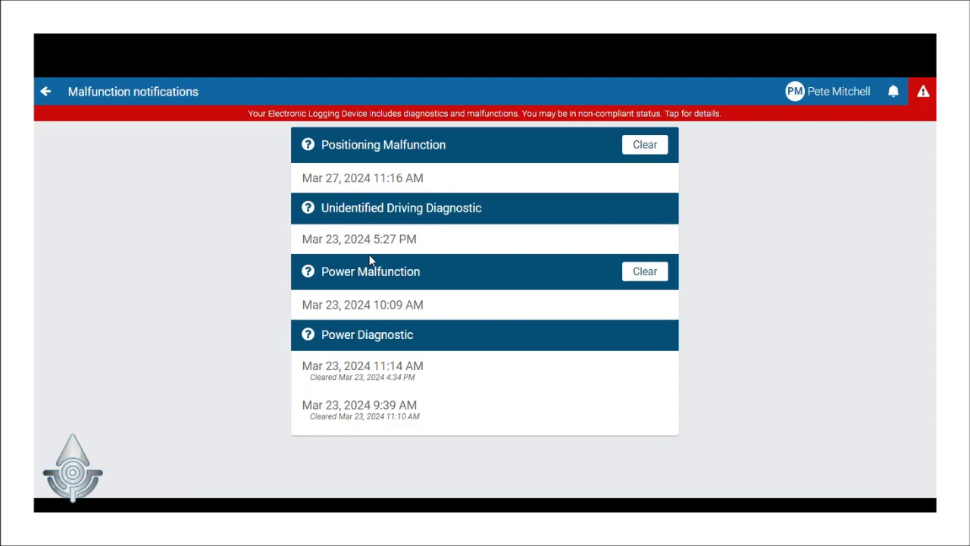
mouse_move(328, 333)
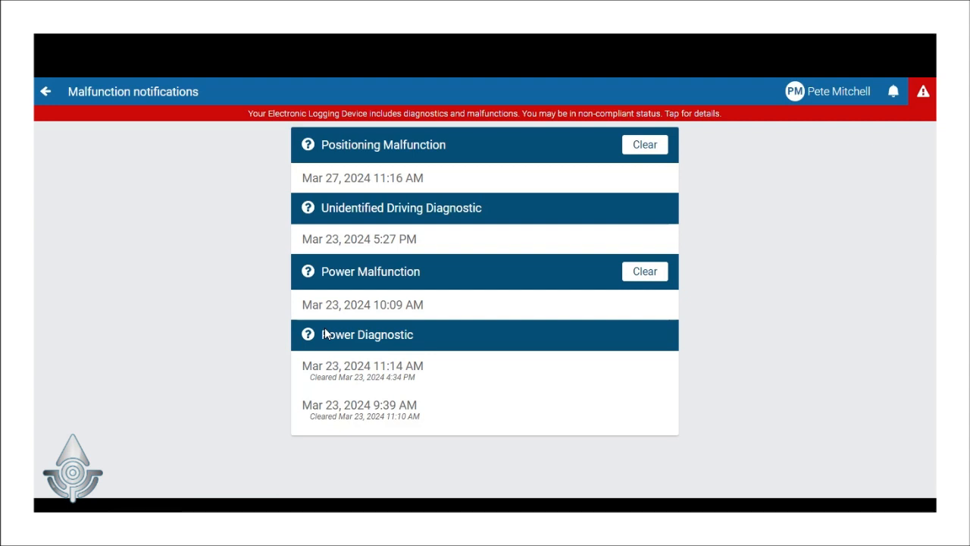
mouse_move(641, 166)
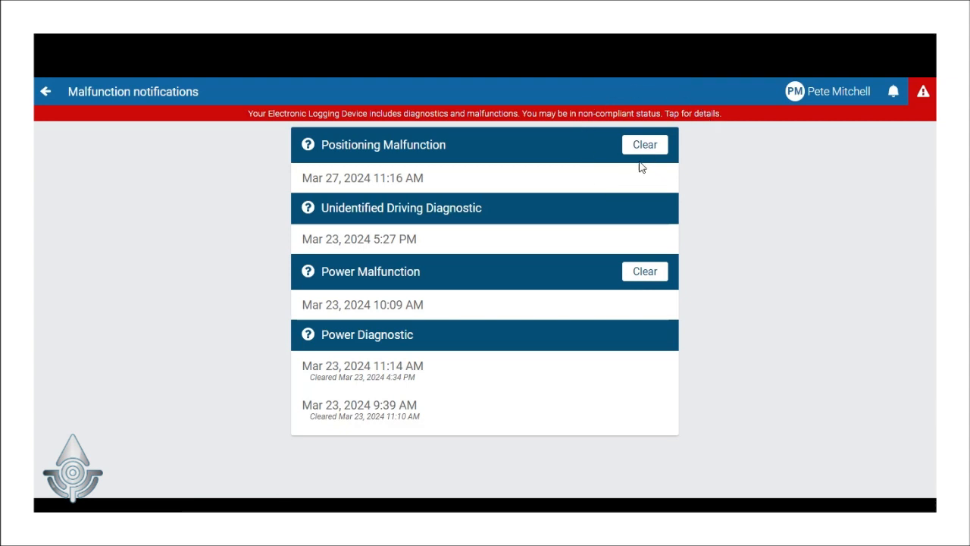
mouse_move(553, 231)
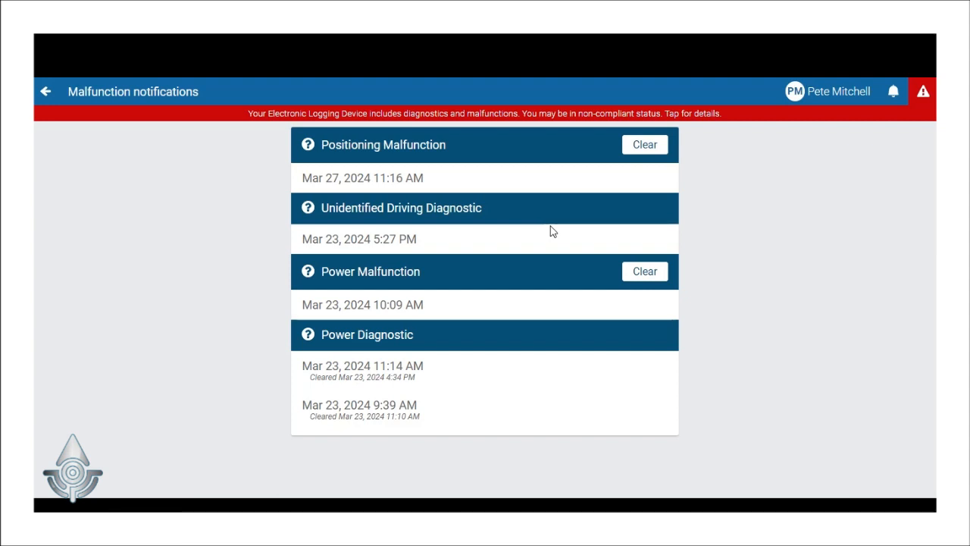
left_click(307, 145)
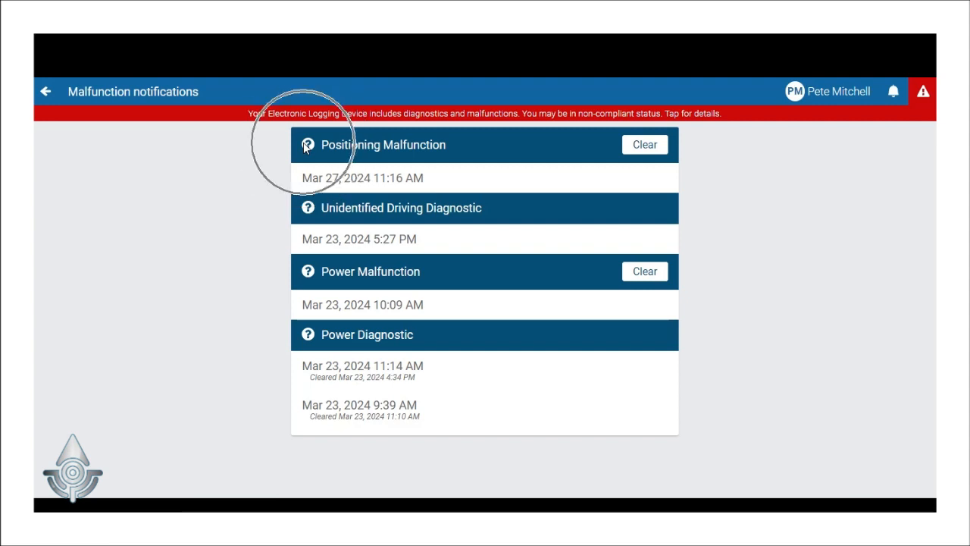
left_click(308, 272)
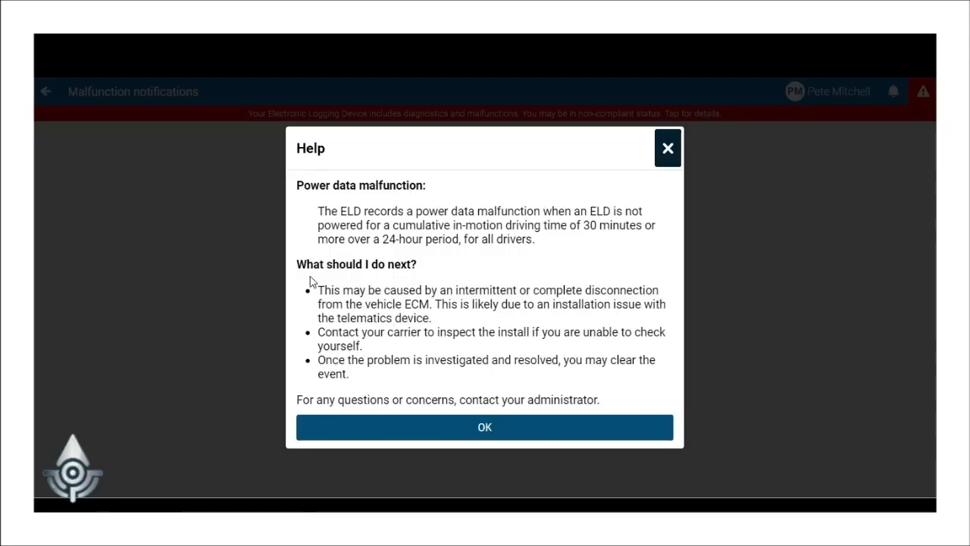
mouse_move(414, 429)
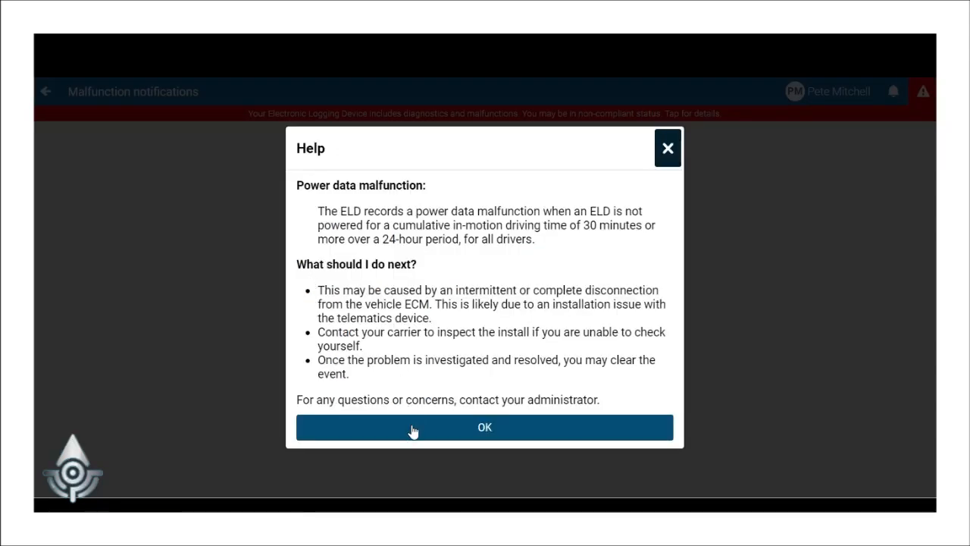
left_click(484, 426)
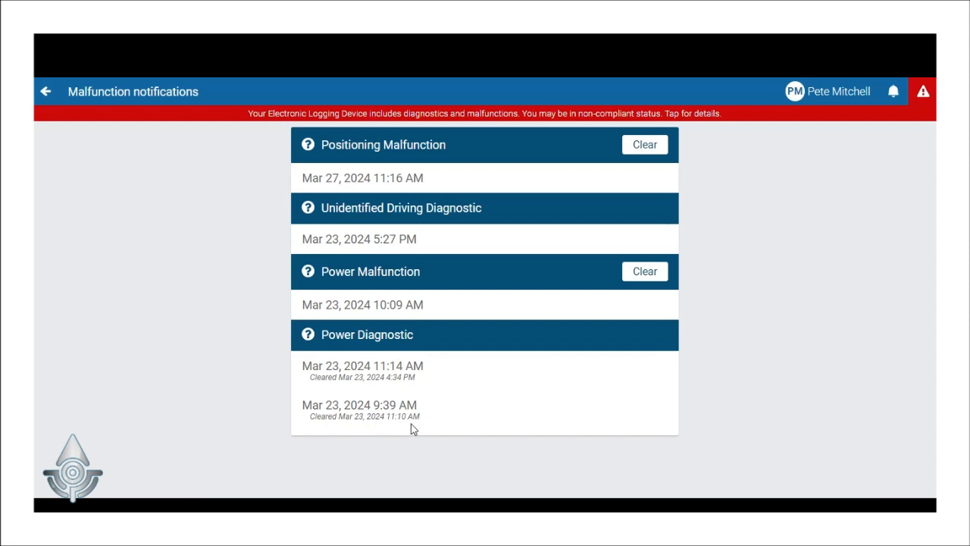